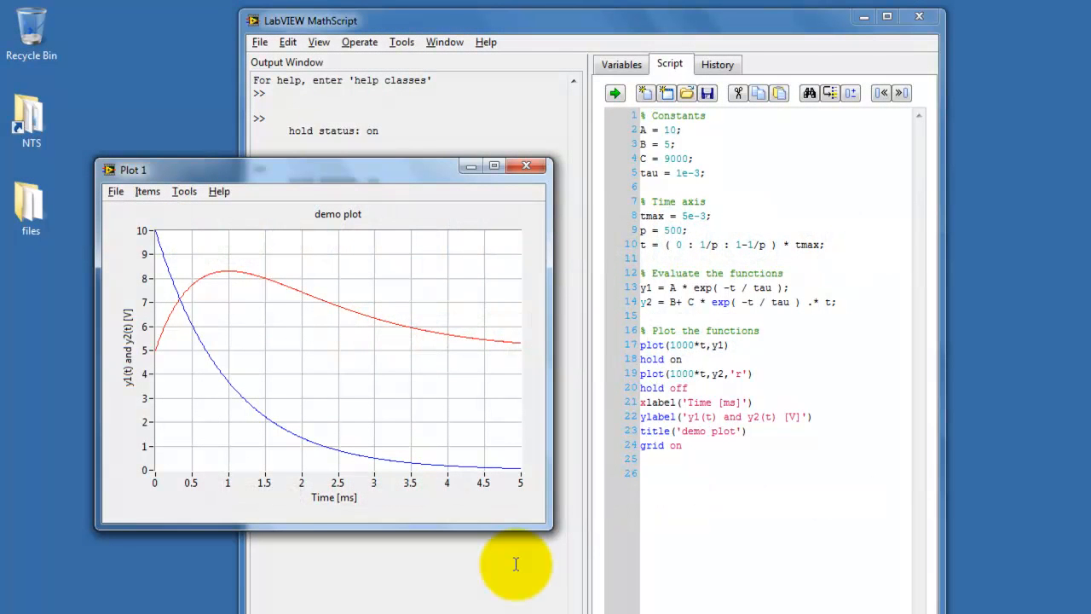
pyautogui.moveTo(181, 316)
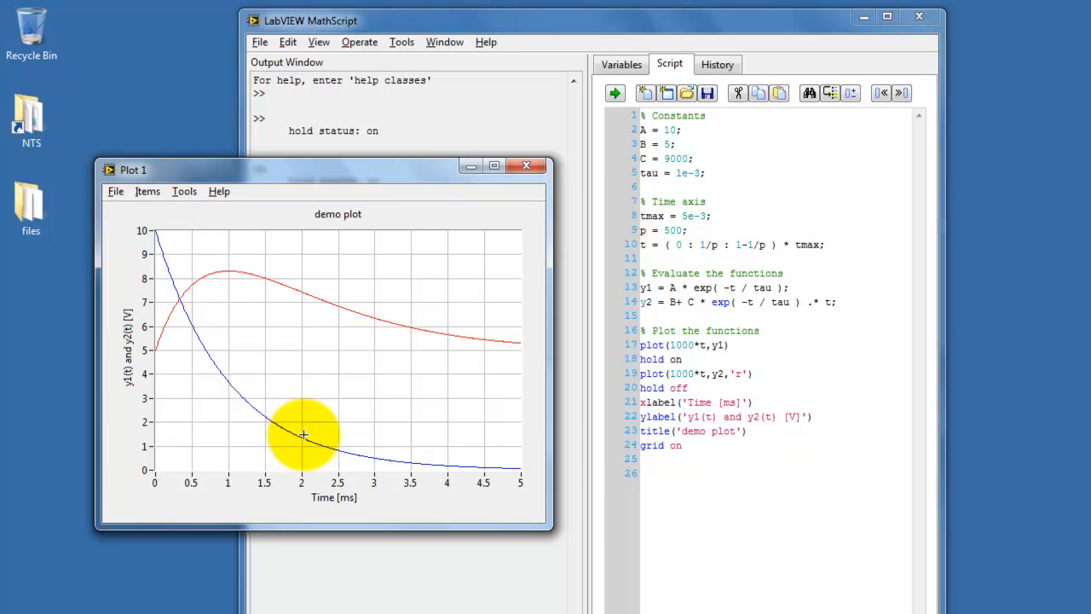
# Step: Turn on the cursor legend under the demo plot from the plot's Visible Items menu
pyautogui.rightClick(303, 432)
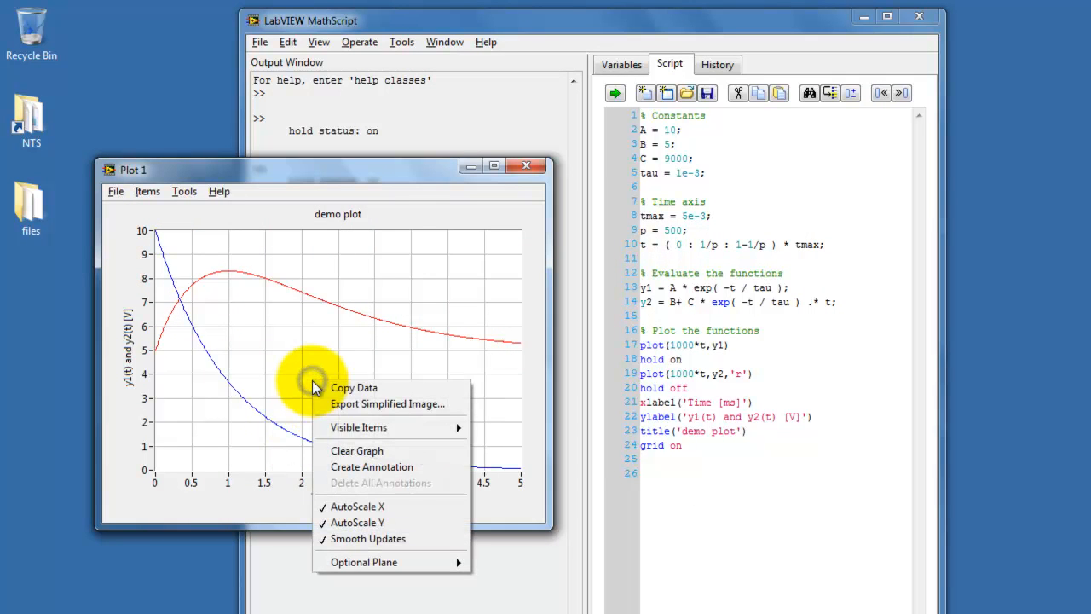
pyautogui.moveTo(393, 427)
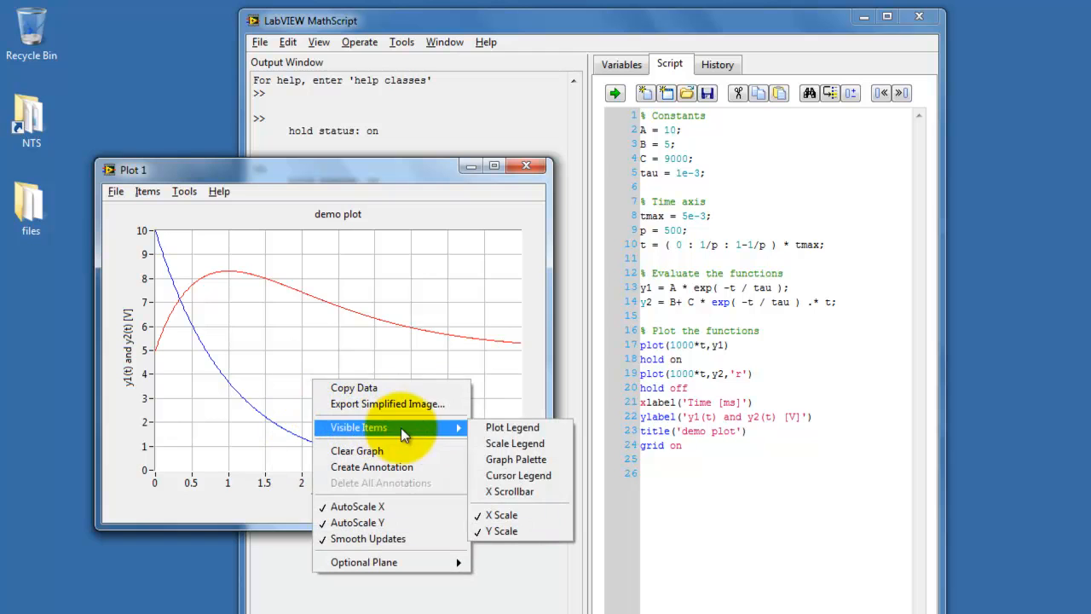
pyautogui.moveTo(518, 475)
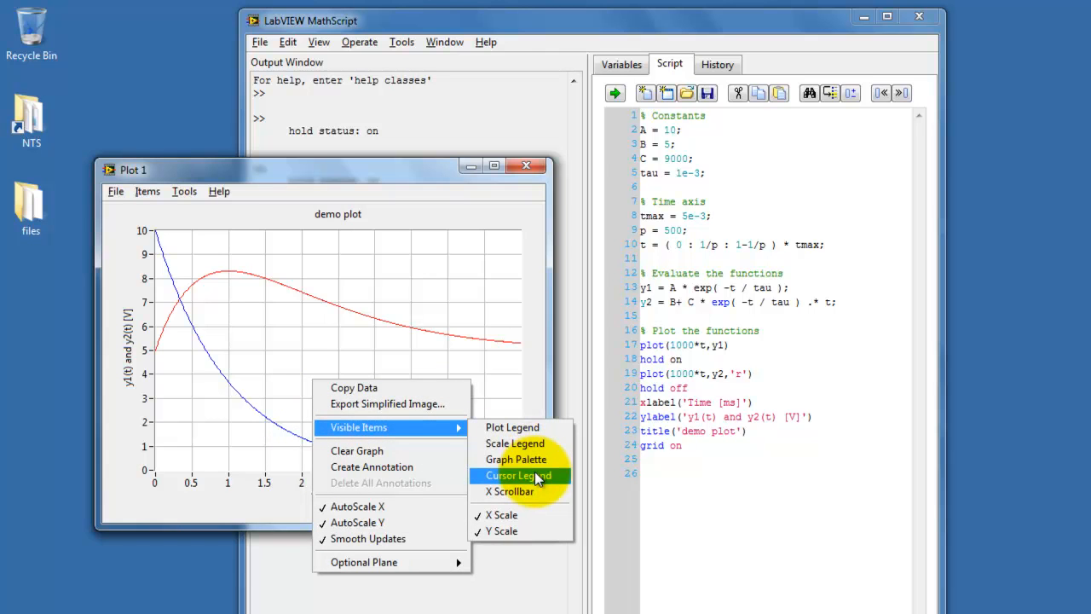
pyautogui.click(518, 475)
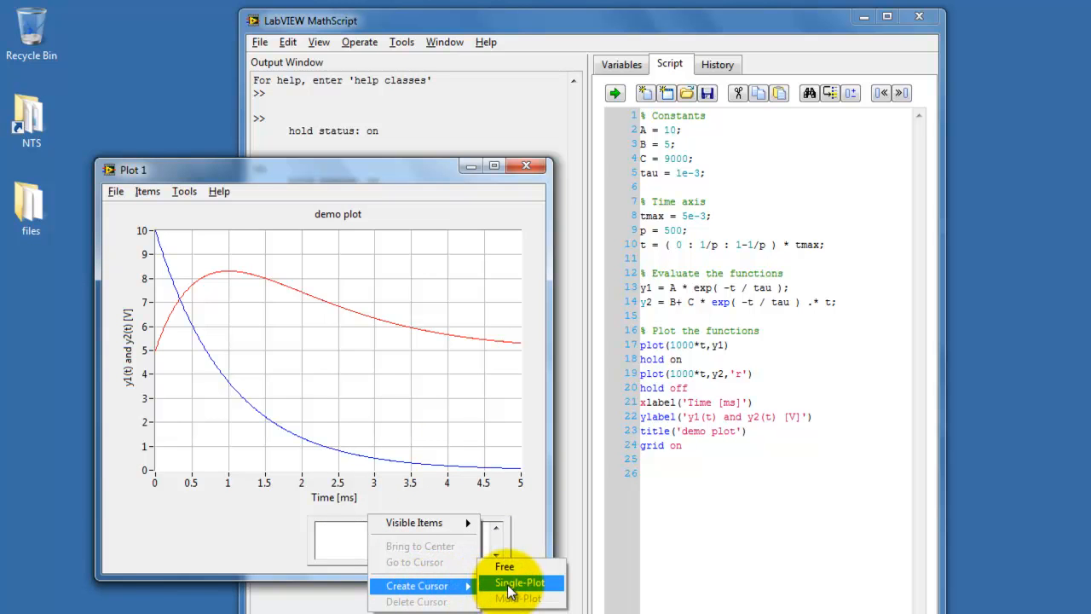
# Step: Create single-plot Cursor 0 and slide it along the blue trace to about 1.33 ms, 2.64 V
pyautogui.click(518, 583)
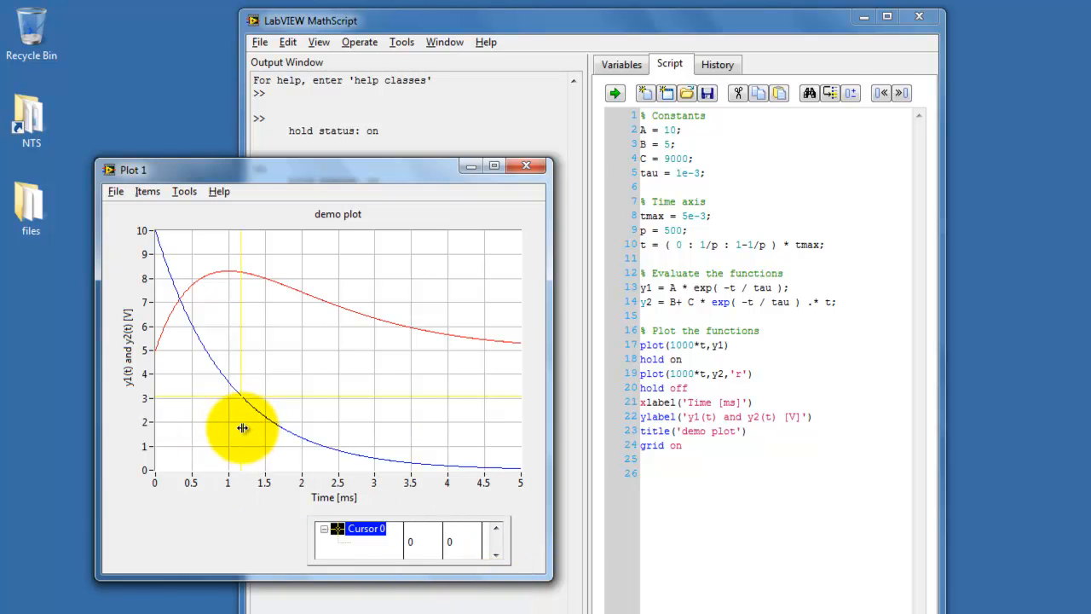
pyautogui.moveTo(243, 428); pyautogui.dragTo(210, 423)
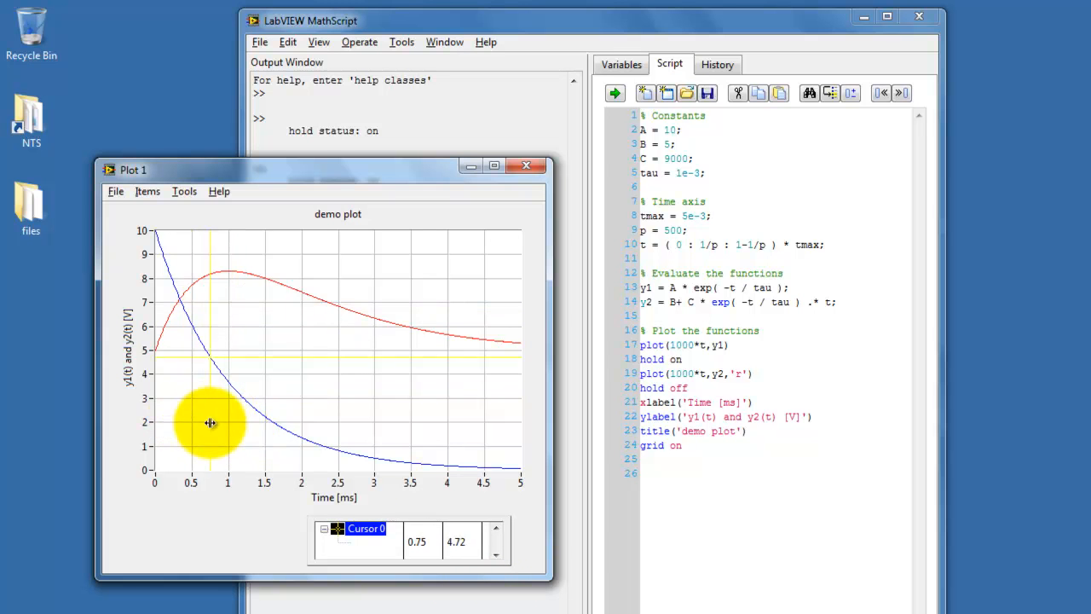
pyautogui.moveTo(211, 422); pyautogui.dragTo(271, 442)
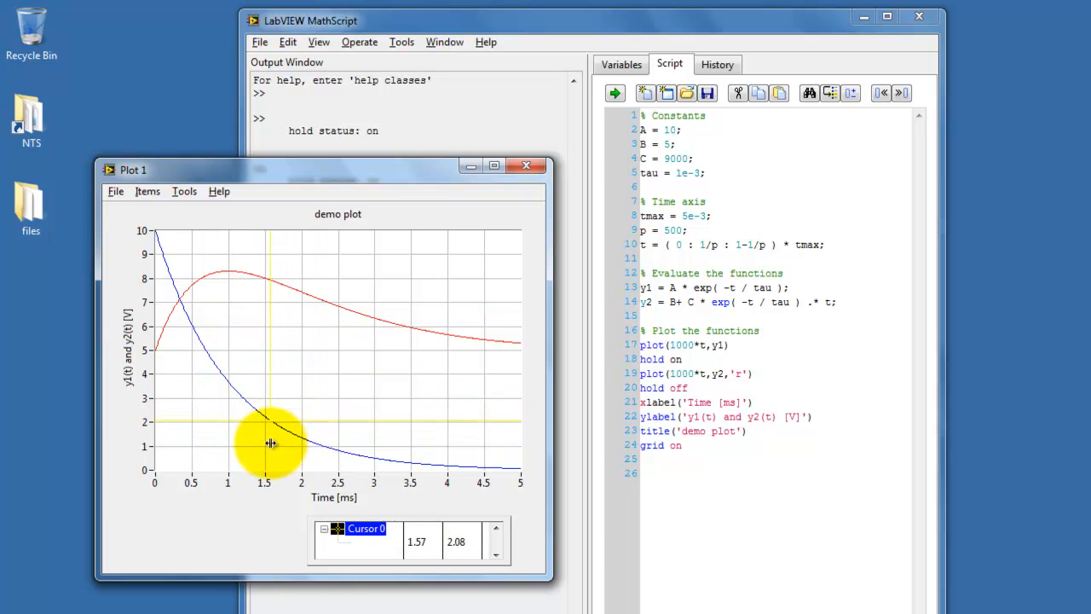
pyautogui.moveTo(271, 443); pyautogui.dragTo(306, 470)
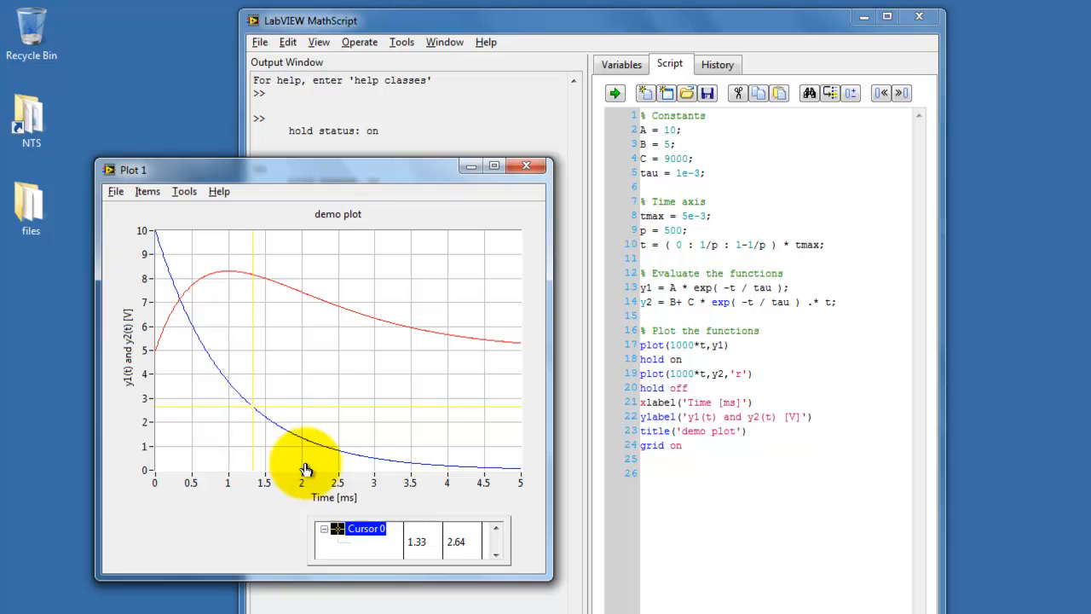
# Step: Change Cursor 0's colour attribute from yellow to black
pyautogui.rightClick(358, 529)
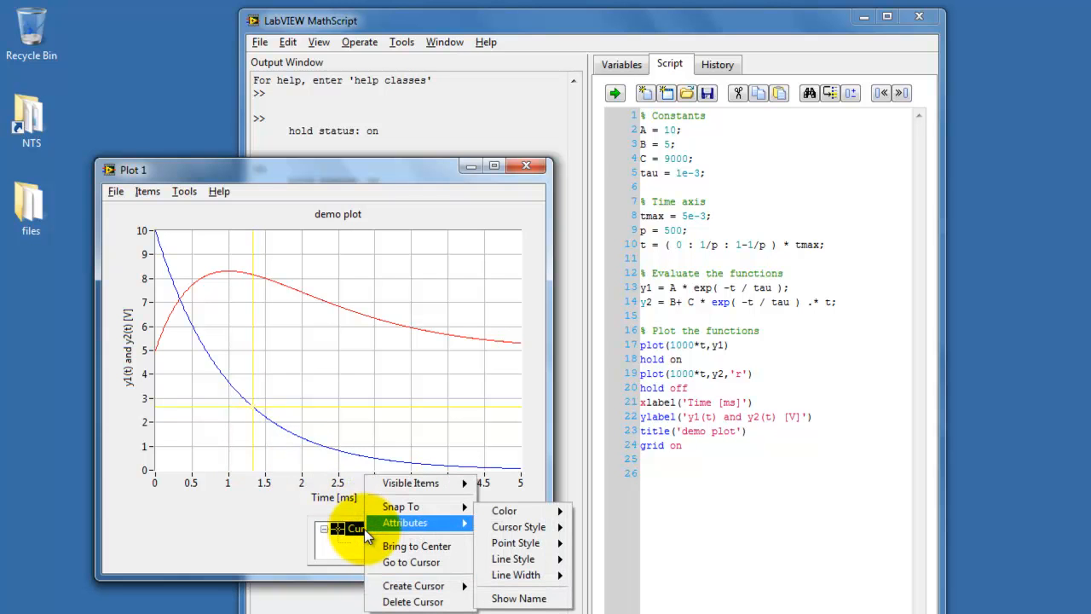
pyautogui.moveTo(411, 523)
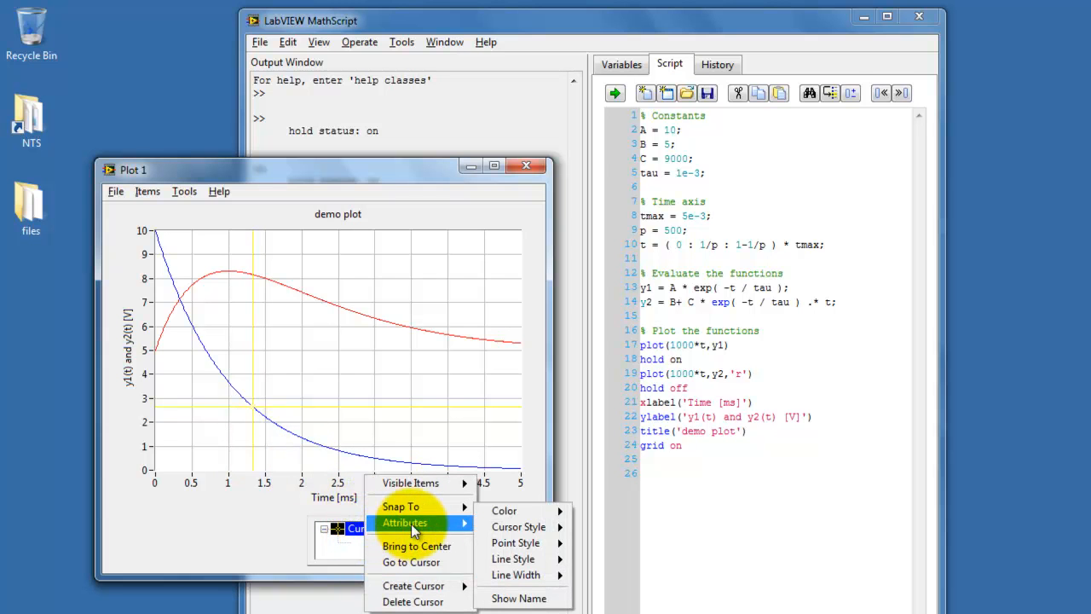
pyautogui.click(504, 509)
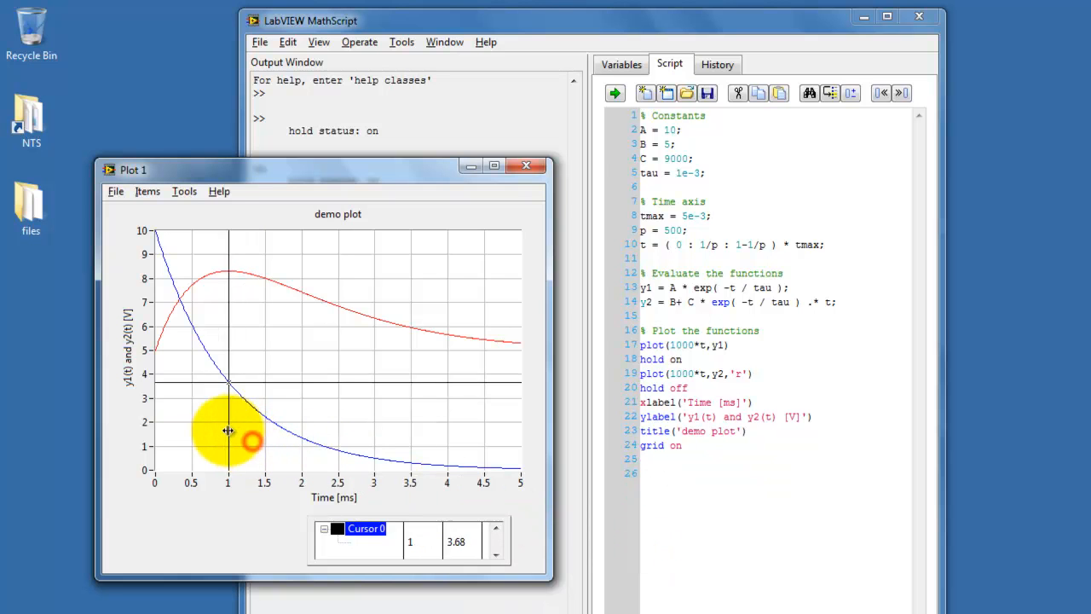
# Step: Drag black Cursor 0 to the blue-red trace crossing at about 0.51 ms, 6 V
pyautogui.moveTo(228, 431); pyautogui.dragTo(192, 411)
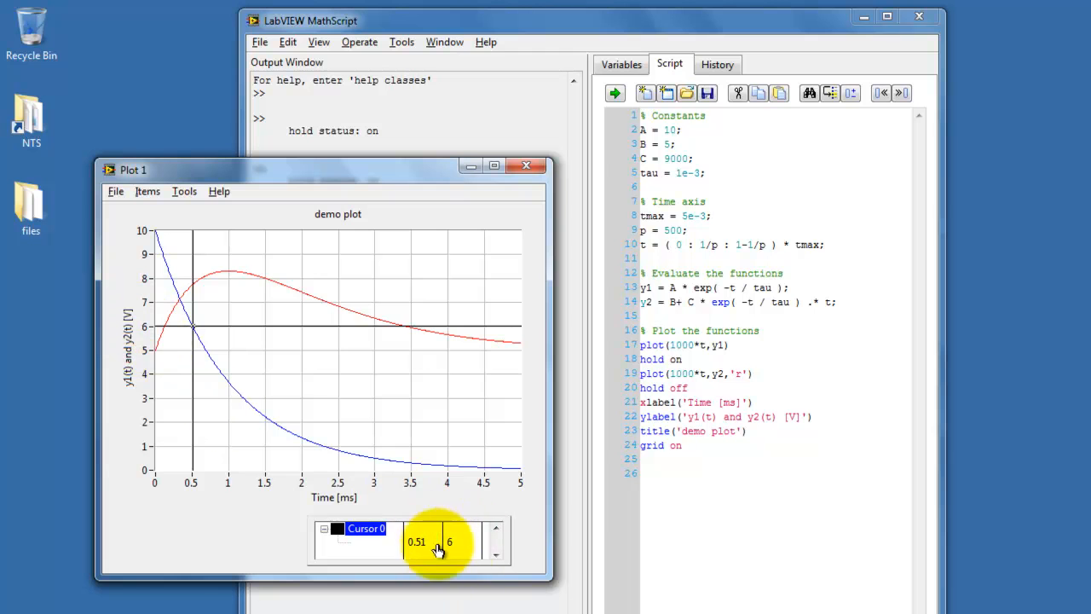
pyautogui.moveTo(238, 450)
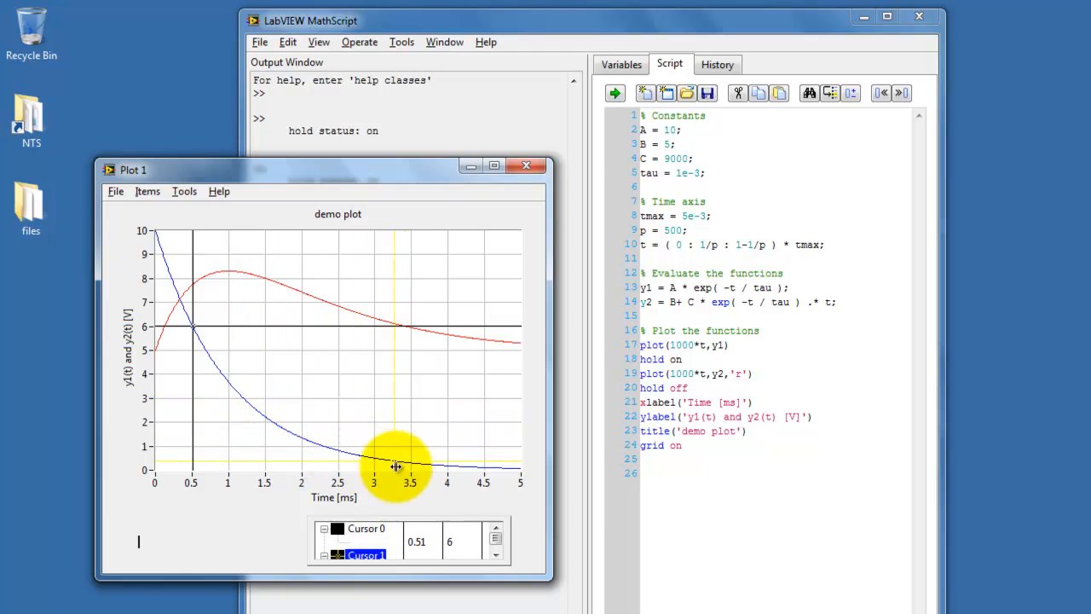
# Step: Slide Cursor 1 along the blue trace to about 2.5 ms
pyautogui.moveTo(396, 467); pyautogui.dragTo(341, 467)
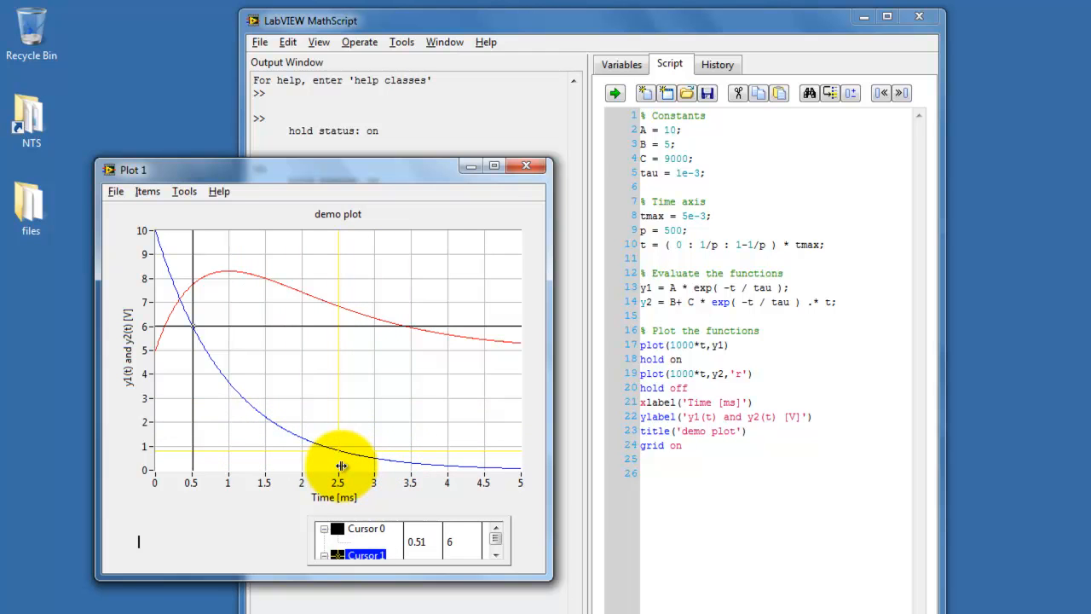